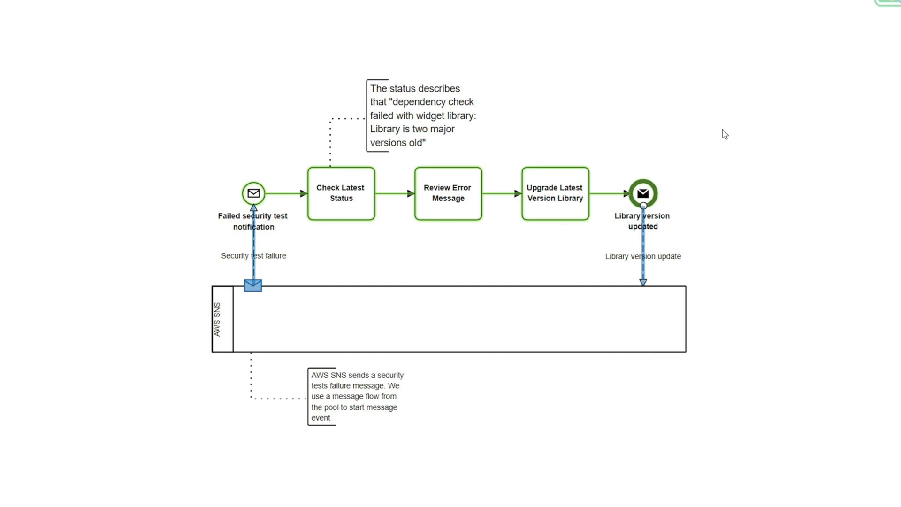
mouse_move(655, 195)
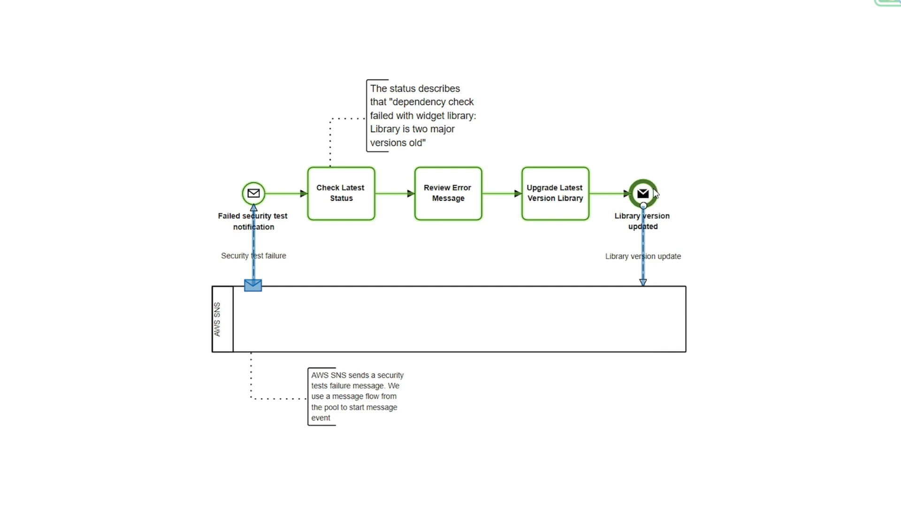
mouse_move(650, 203)
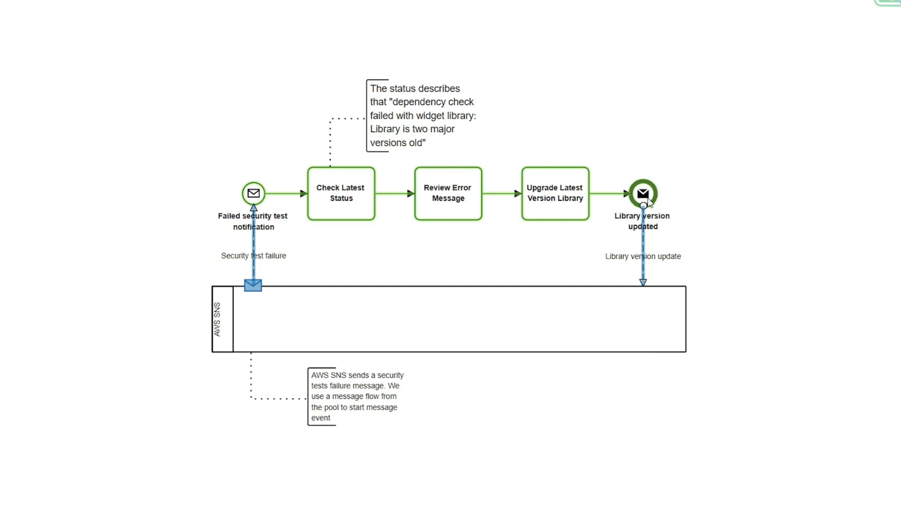
mouse_move(661, 166)
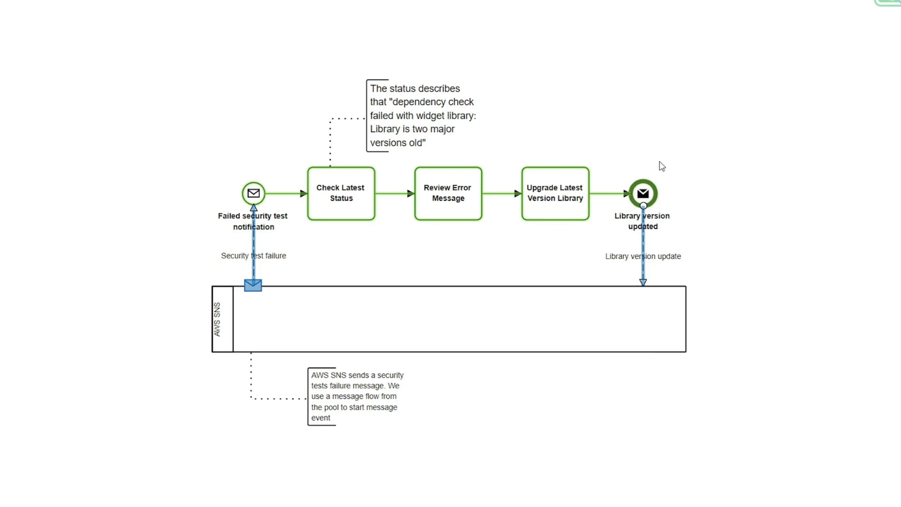